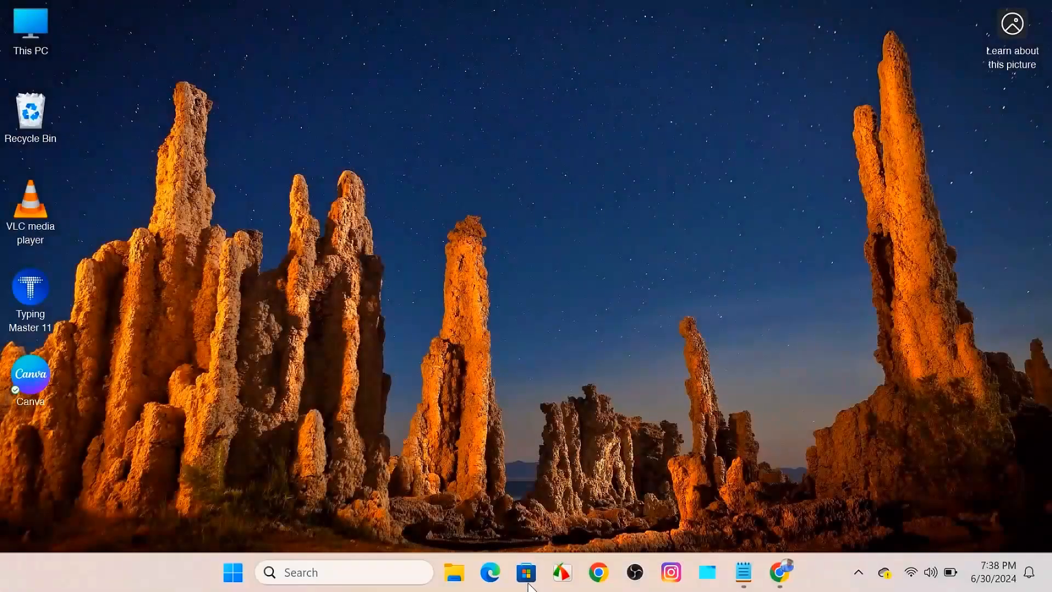
Step: Launch Microsoft Store from the taskbar icon
{"action": "left_click", "coordinate": [526, 571]}
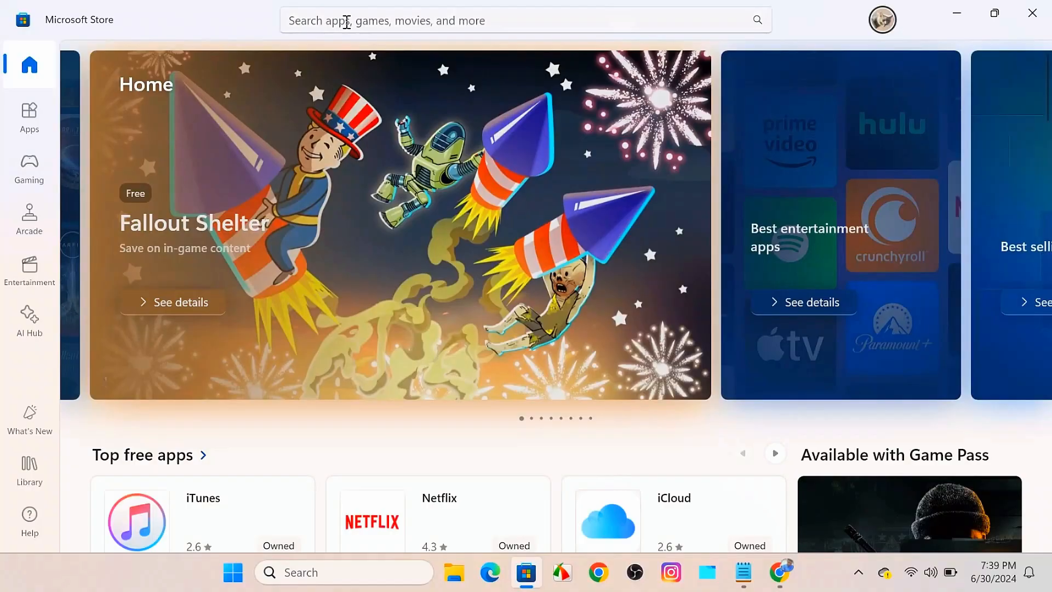
Step: Search the Store for "quran" and scroll through the listed Quran apps
{"action": "left_click", "coordinate": [470, 20]}
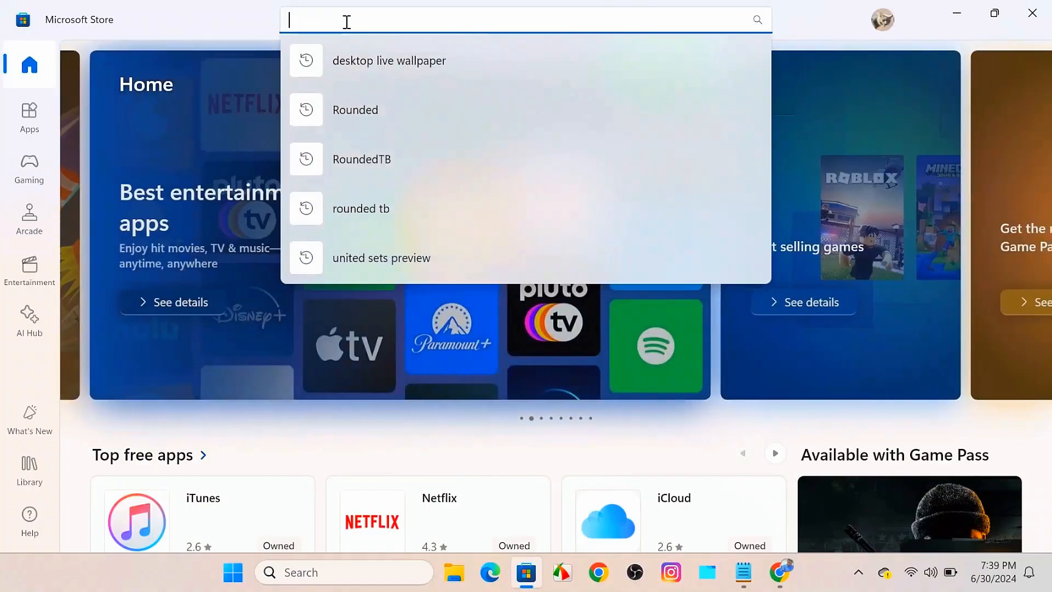
{"action": "type", "text": "qura"}
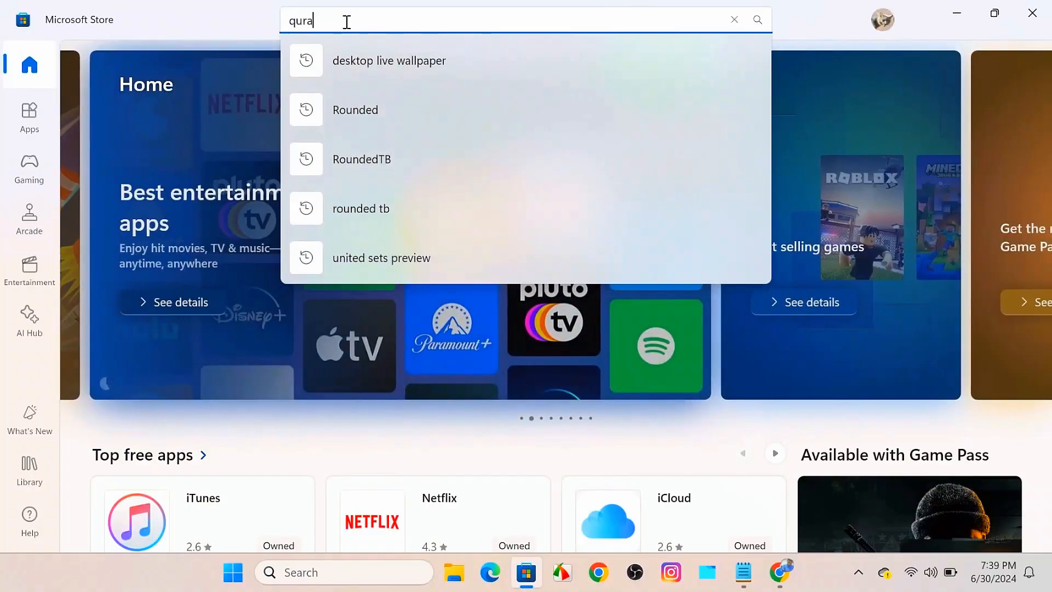
{"action": "type", "text": "n"}
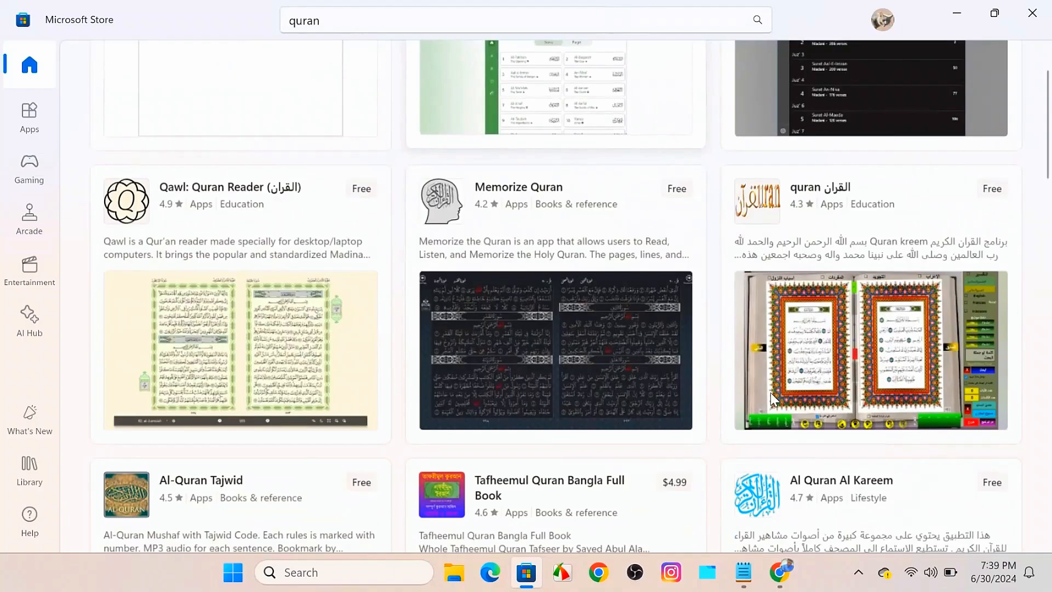
{"action": "scroll", "scroll_direction": "up", "scroll_amount": 3}
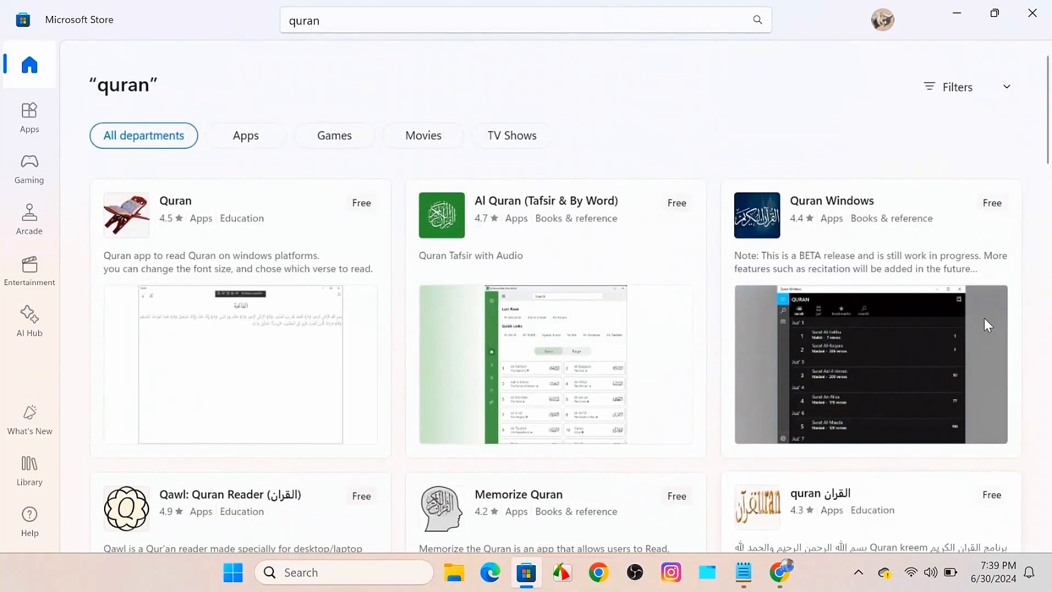
{"action": "scroll", "scroll_direction": "down", "scroll_amount": 3}
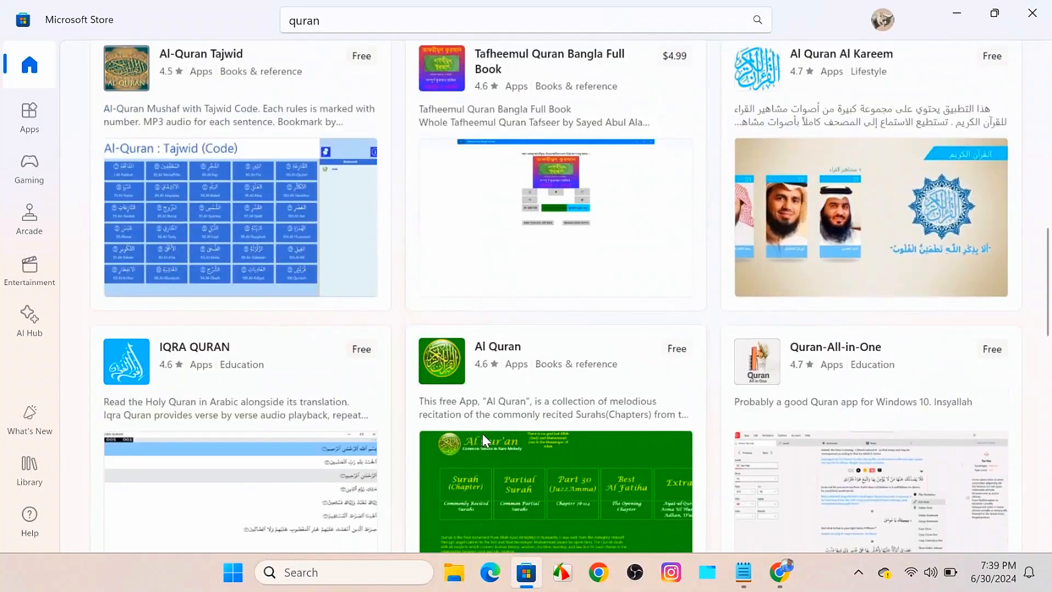
{"action": "scroll", "scroll_direction": "up", "scroll_amount": 3}
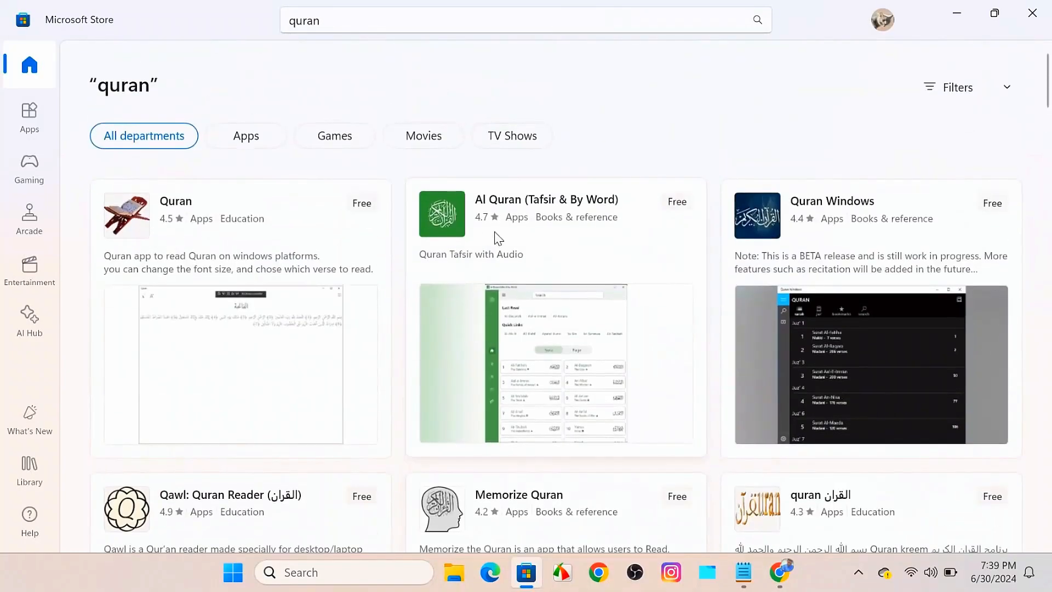
{"action": "mouse_move", "coordinate": [487, 230]}
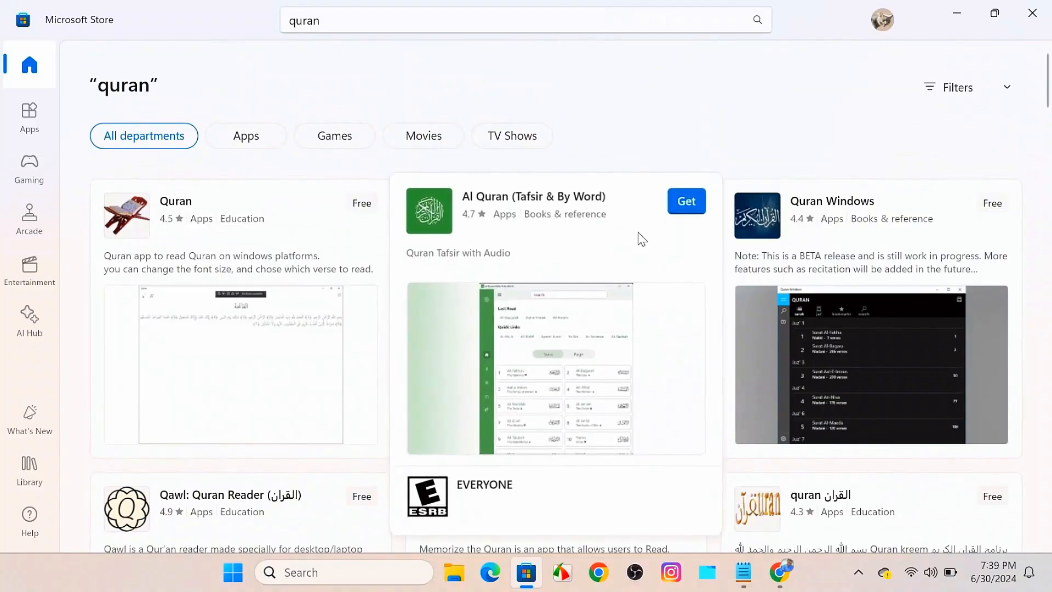
{"action": "mouse_move", "coordinate": [532, 250]}
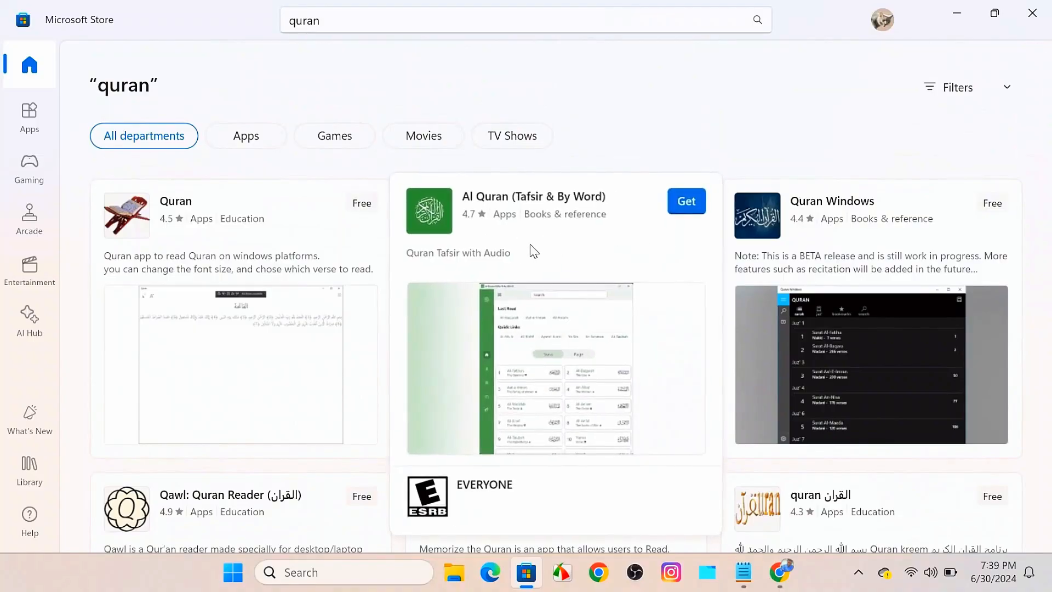
Step: Get Al Quran (Tafsir & By Word) from its details page, then open it
{"action": "left_click", "coordinate": [533, 196]}
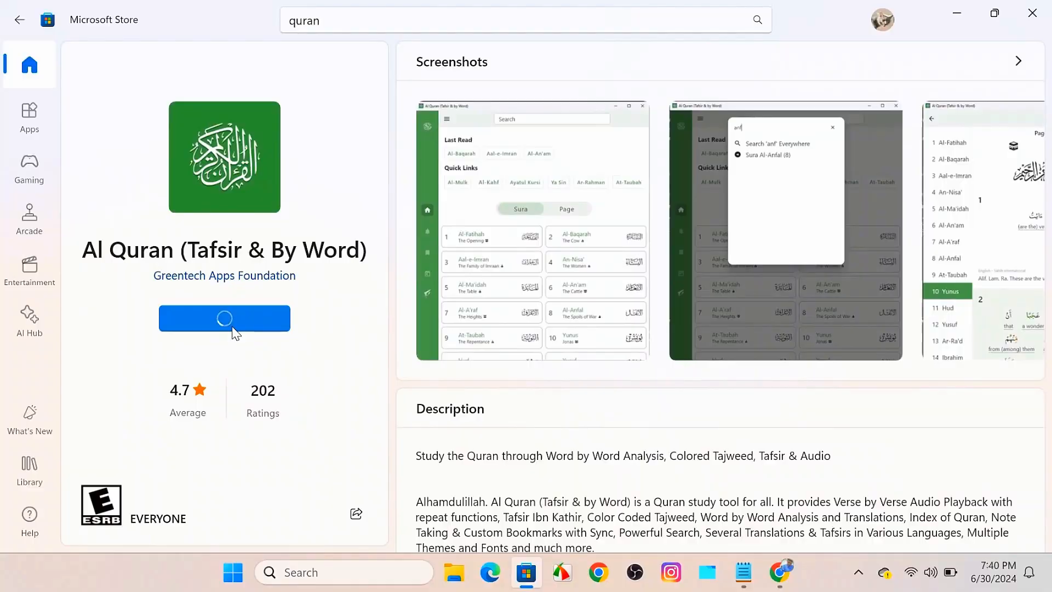
{"action": "mouse_move", "coordinate": [198, 236]}
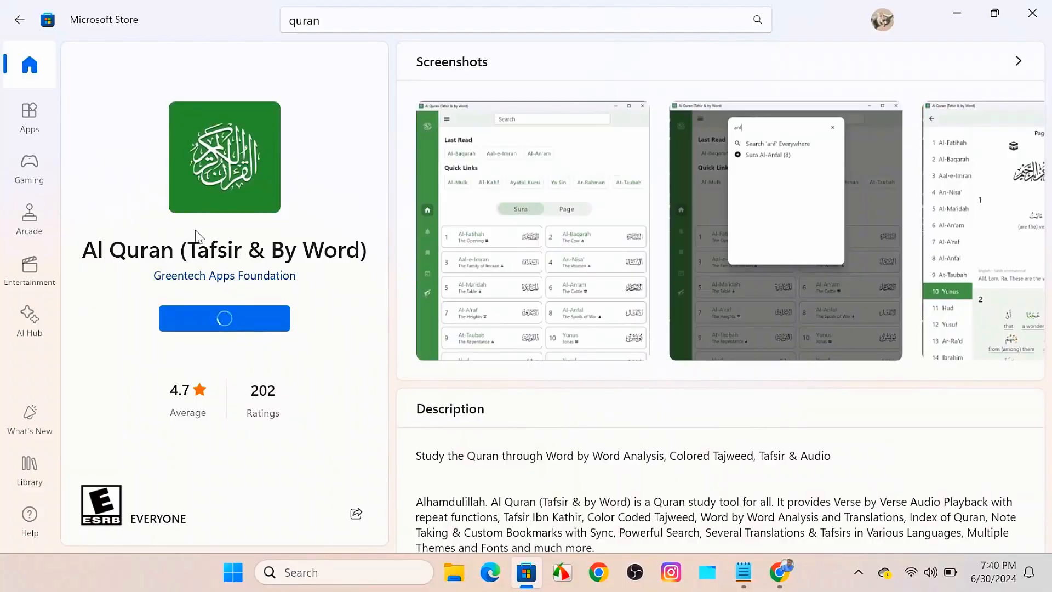
{"action": "left_click", "coordinate": [224, 317]}
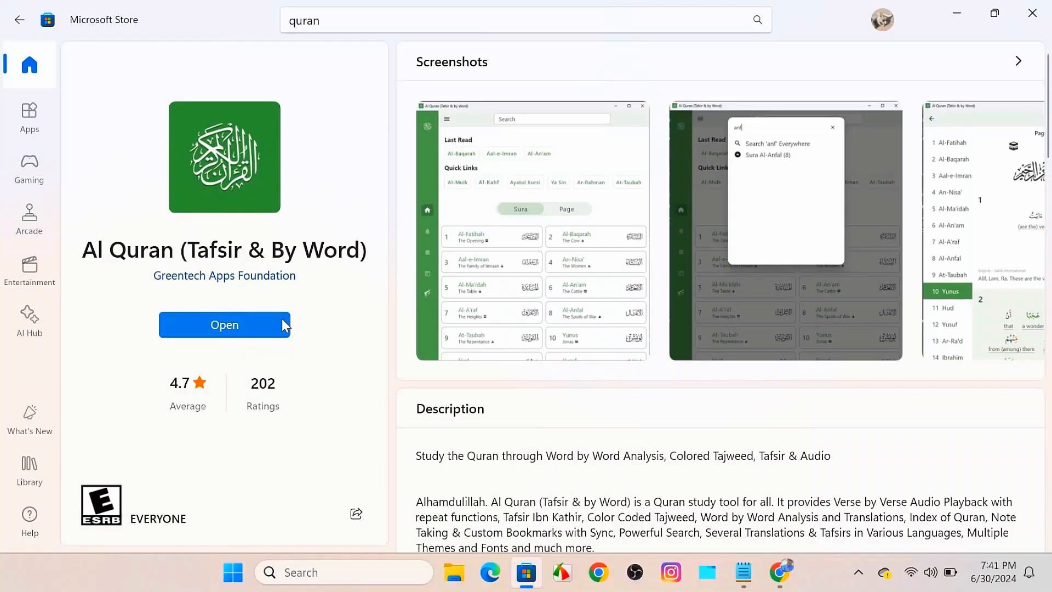
{"action": "left_click", "coordinate": [224, 324]}
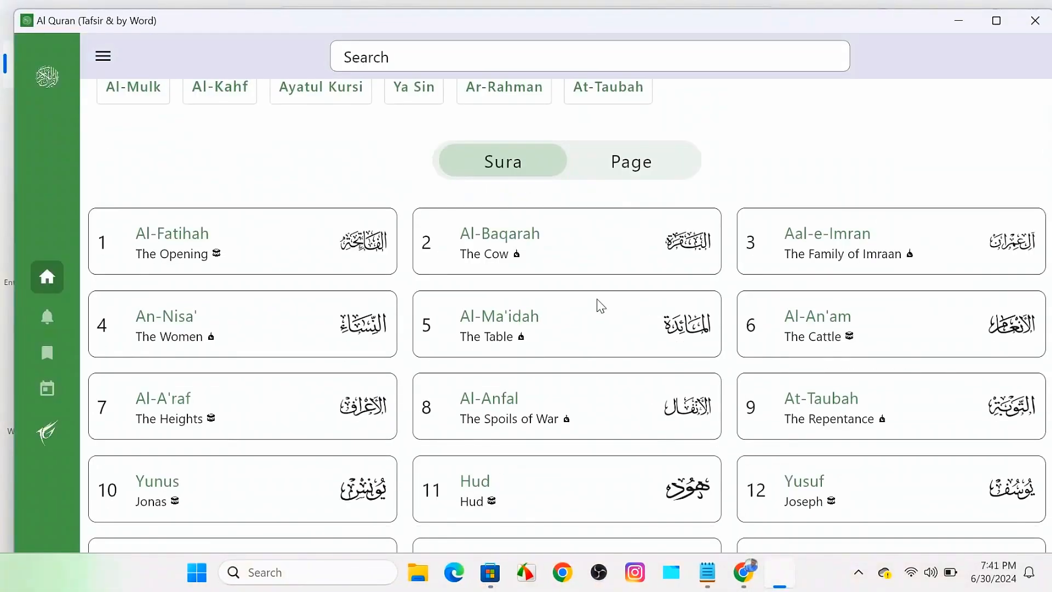
Step: Scroll down the app's sura list
{"action": "scroll", "scroll_direction": "down", "scroll_amount": 3}
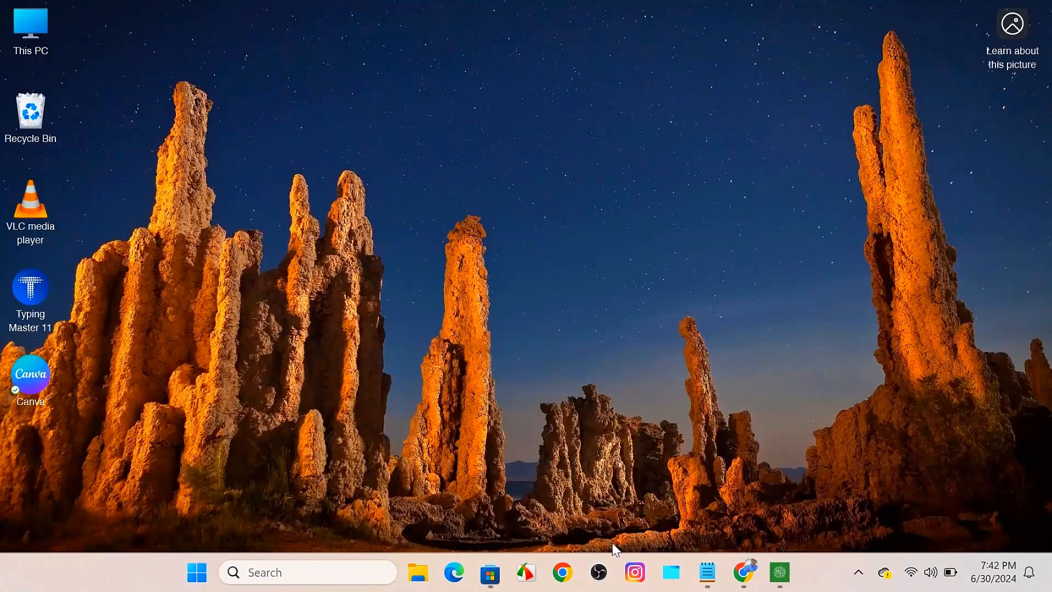
{"action": "mouse_move", "coordinate": [490, 572]}
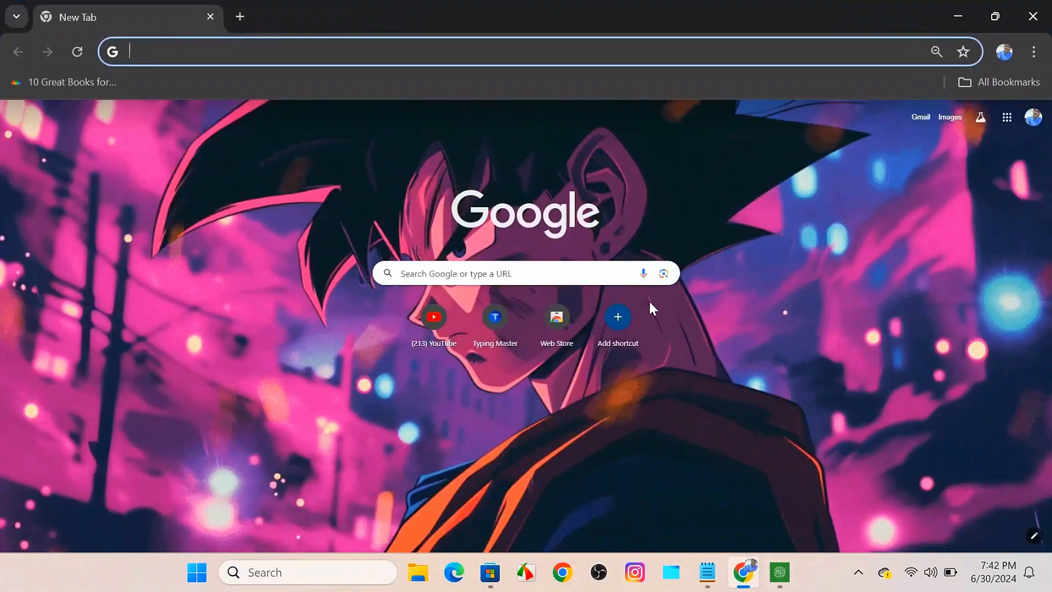
Step: Google "quran for pc" via the address bar suggestion and scroll the results
{"action": "left_click", "coordinate": [510, 51]}
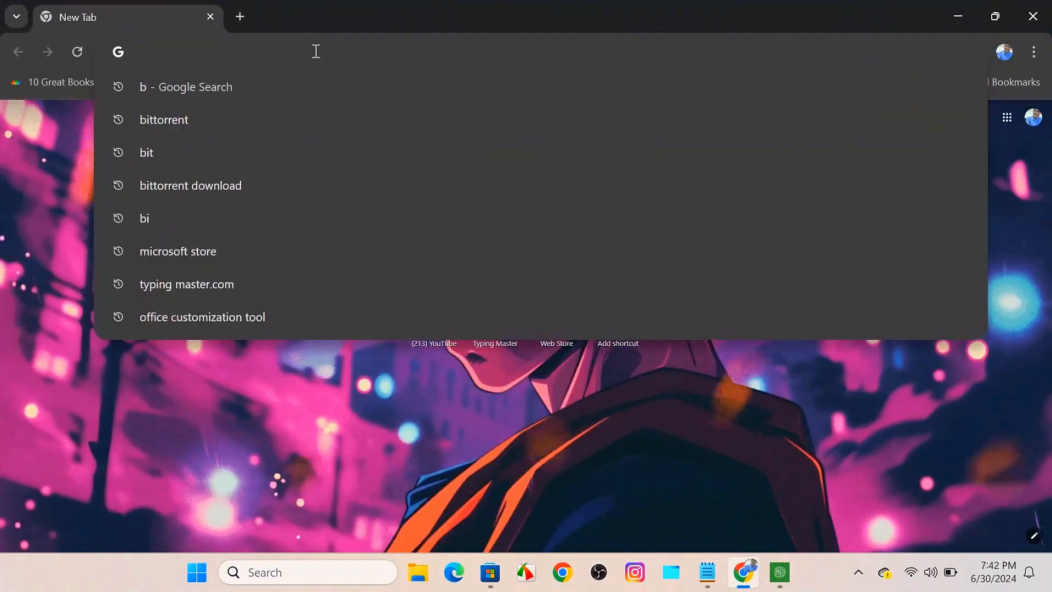
{"action": "type", "text": "quran for"}
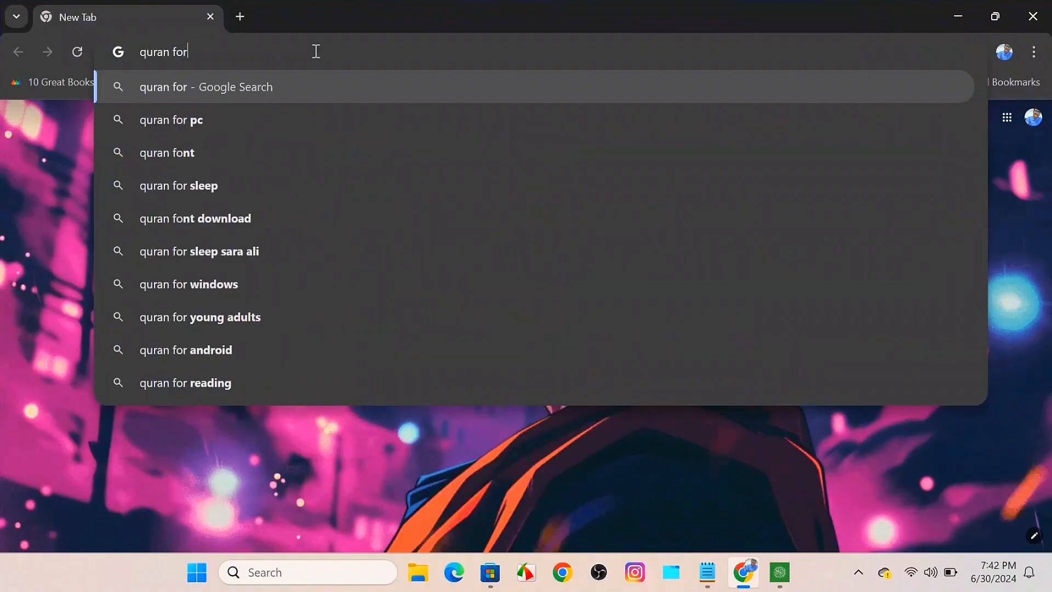
{"action": "left_click", "coordinate": [170, 119]}
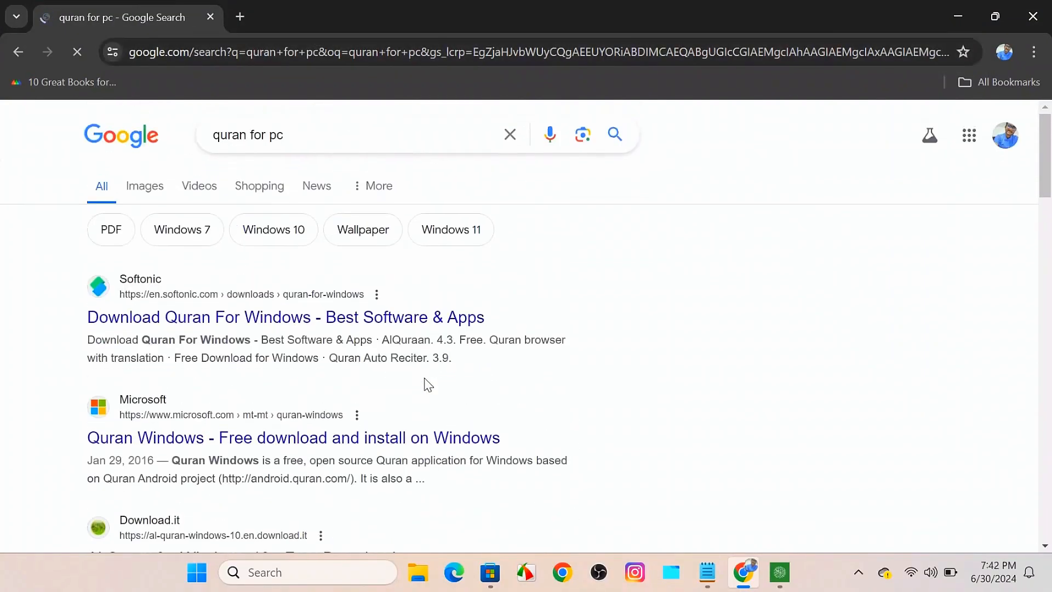
{"action": "scroll", "scroll_direction": "down", "scroll_amount": 3}
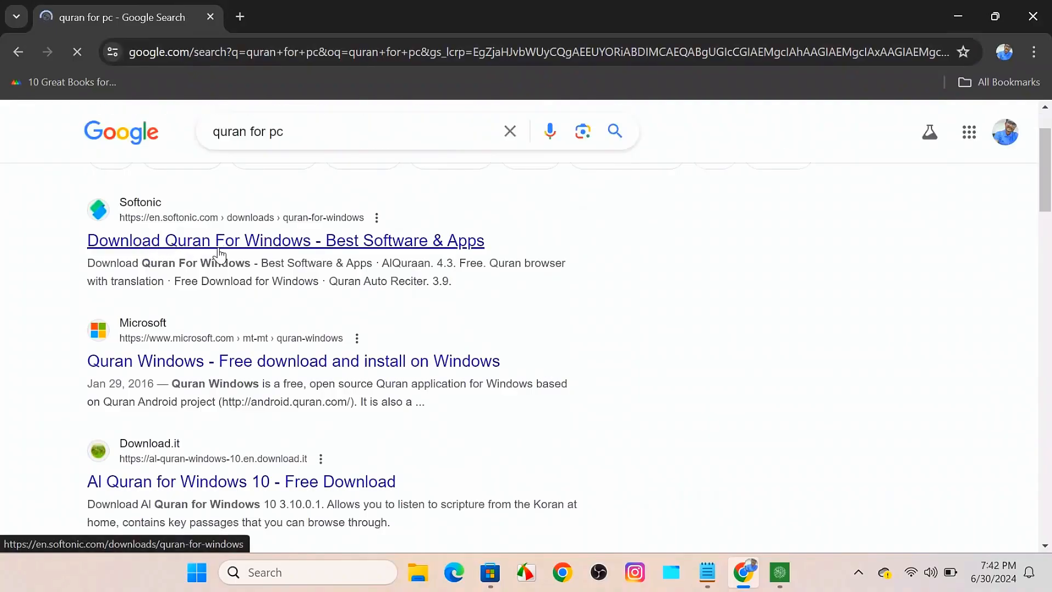
{"action": "scroll", "scroll_direction": "down", "scroll_amount": 3}
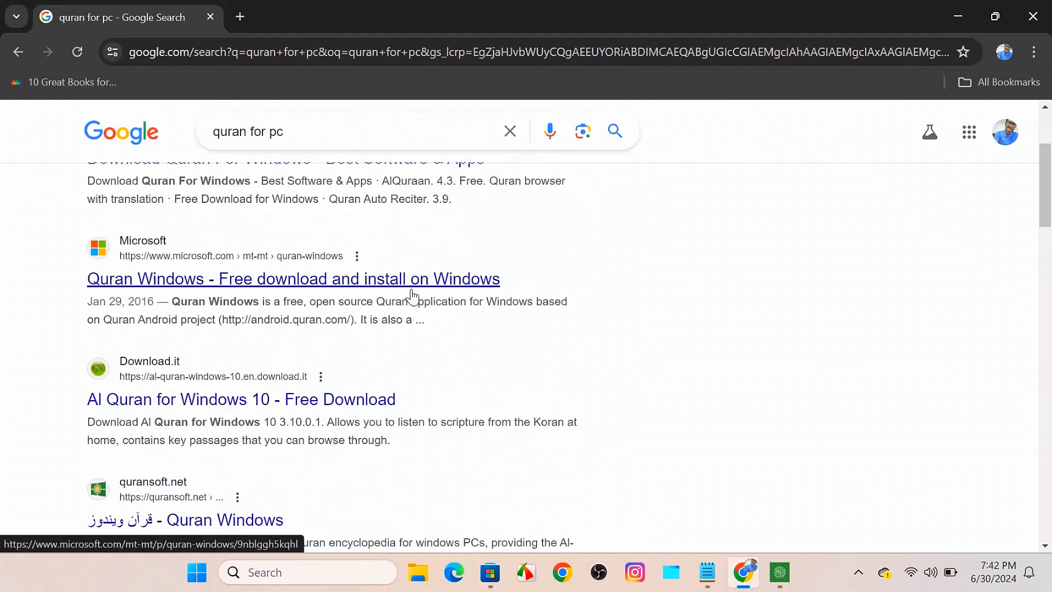
{"action": "mouse_move", "coordinate": [165, 296]}
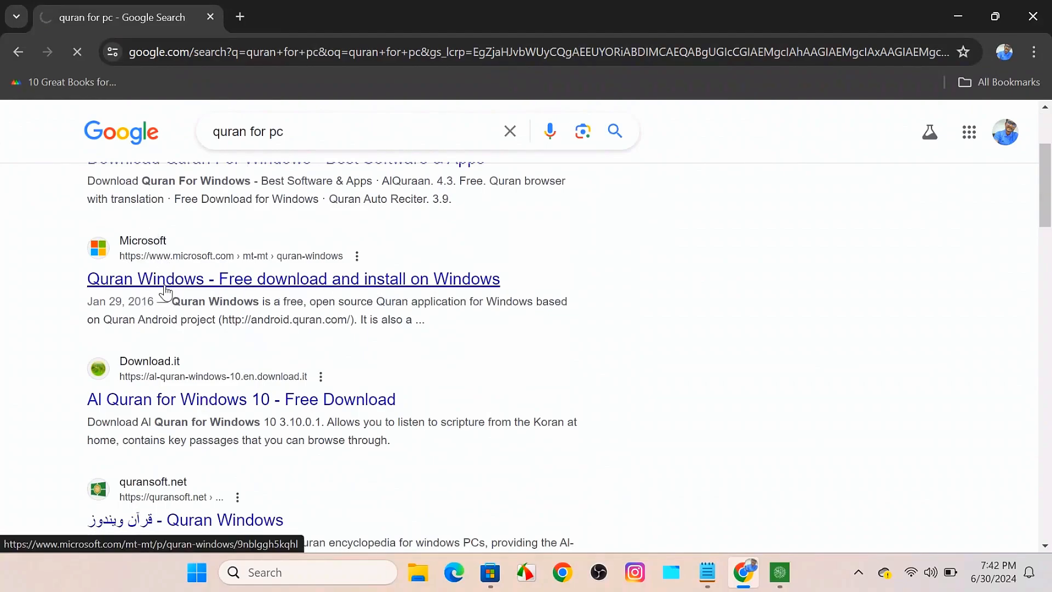
Step: View Microsoft's Quran Windows listing, then minimize the browser
{"action": "left_click", "coordinate": [292, 279]}
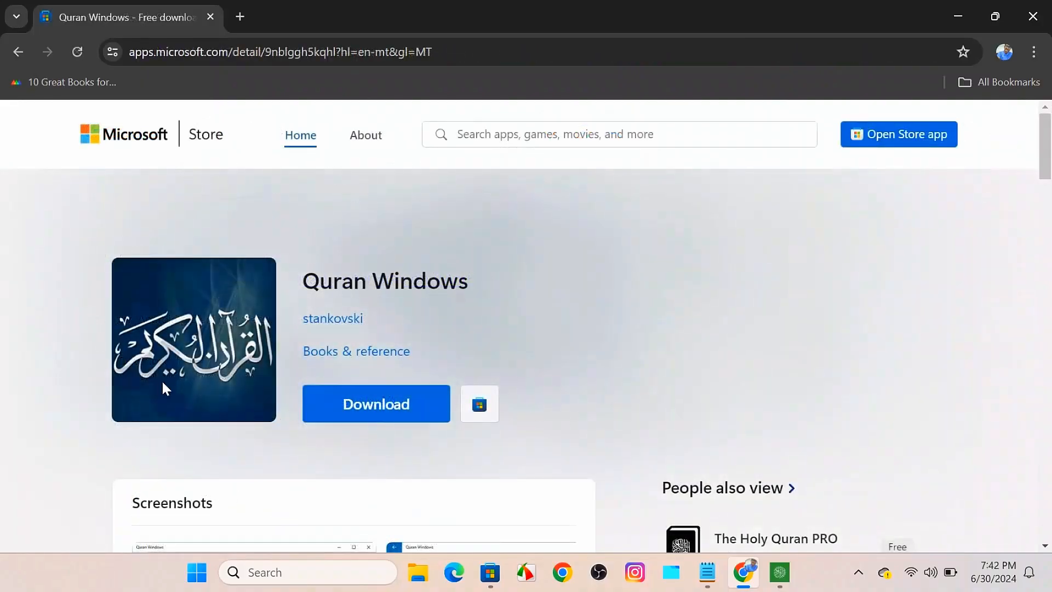
{"action": "mouse_move", "coordinate": [402, 394]}
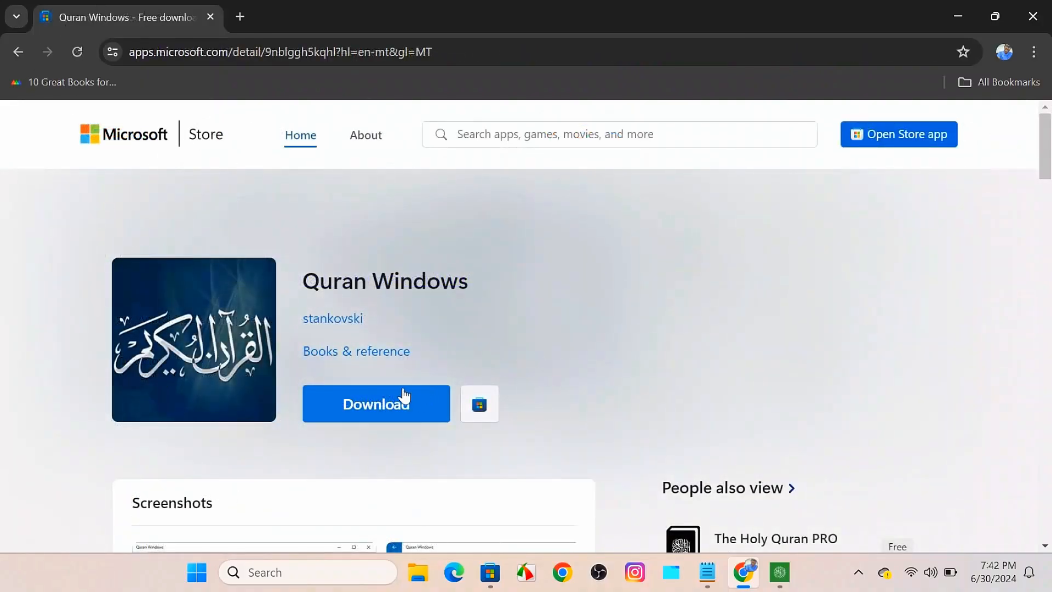
{"action": "mouse_move", "coordinate": [776, 193]}
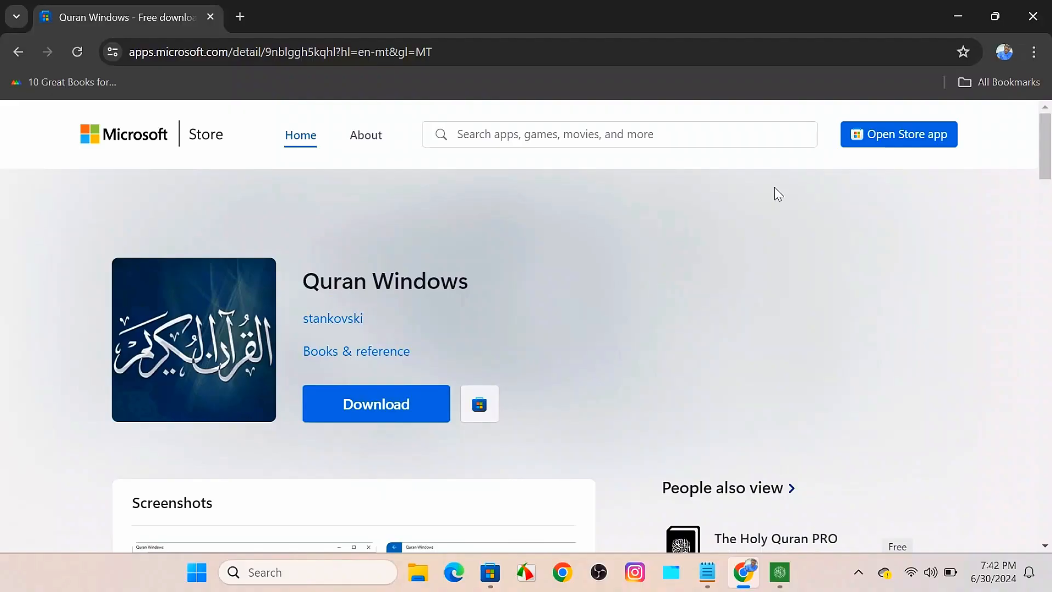
{"action": "mouse_move", "coordinate": [961, 16]}
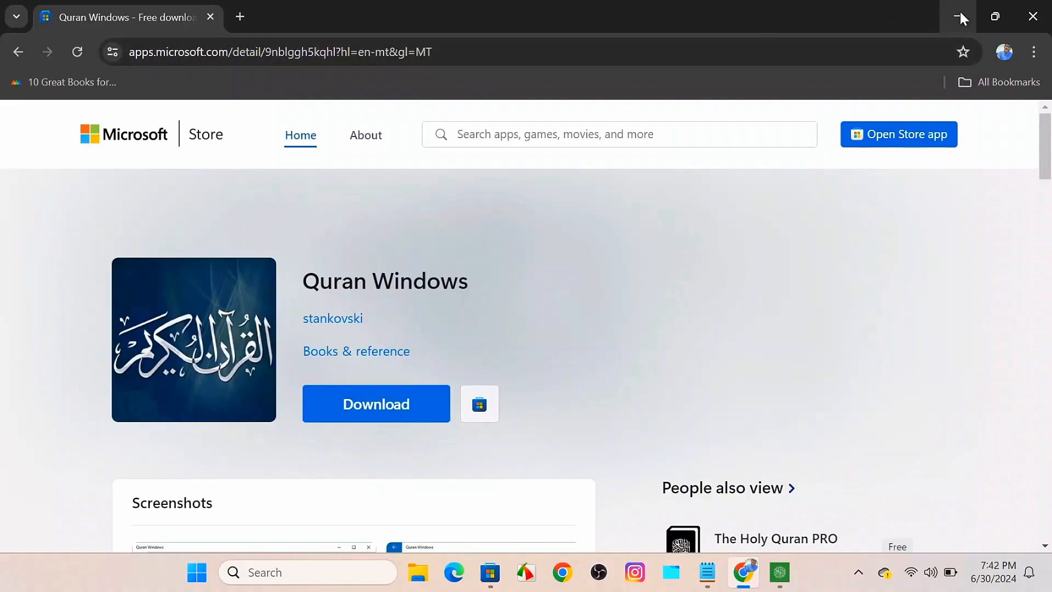
{"action": "mouse_move", "coordinate": [959, 16]}
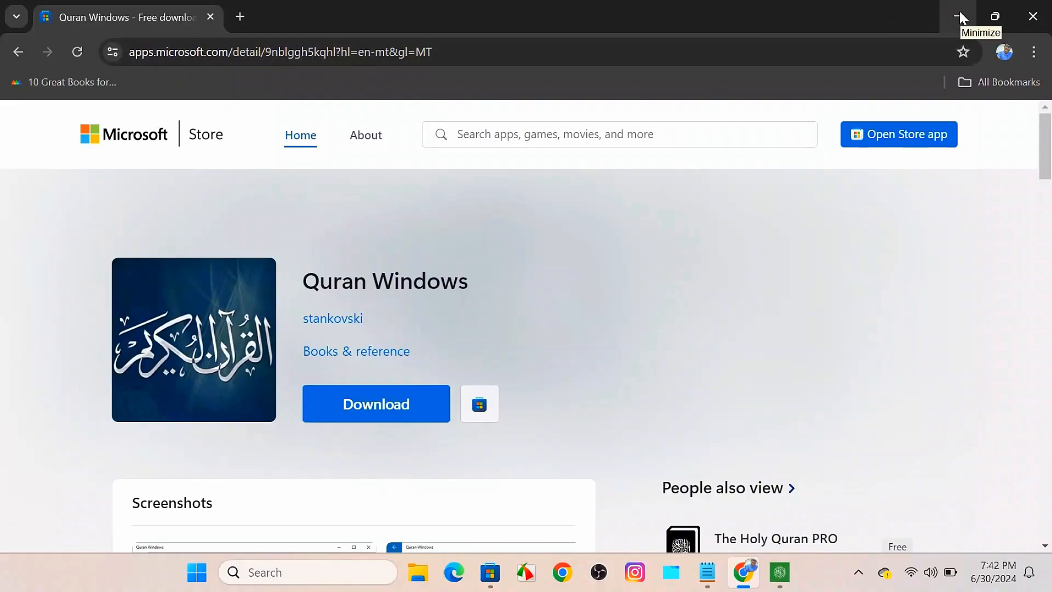
{"action": "left_click", "coordinate": [959, 16]}
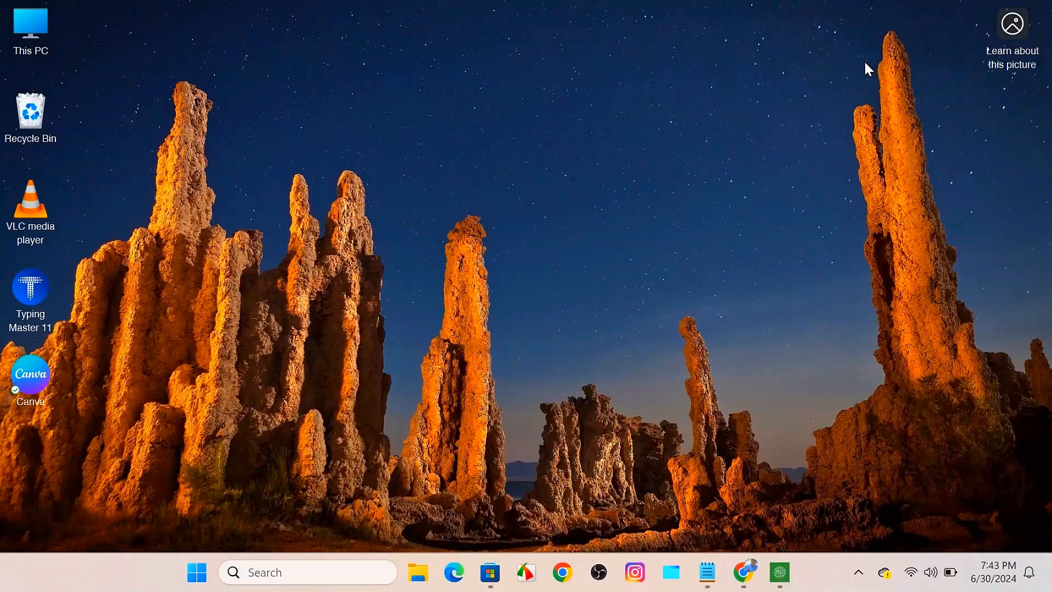